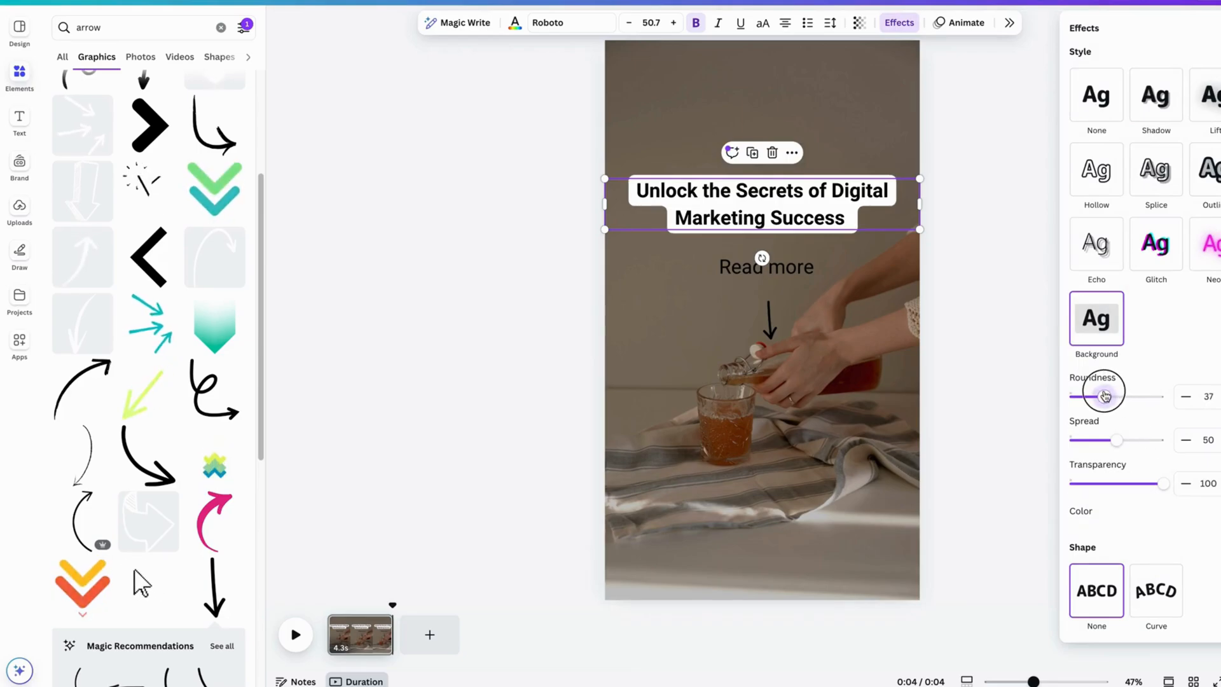
# Raise the headline background Roundness from 37 to about 39.
pyautogui.moveTo(1099, 396); pyautogui.dragTo(1106, 396)
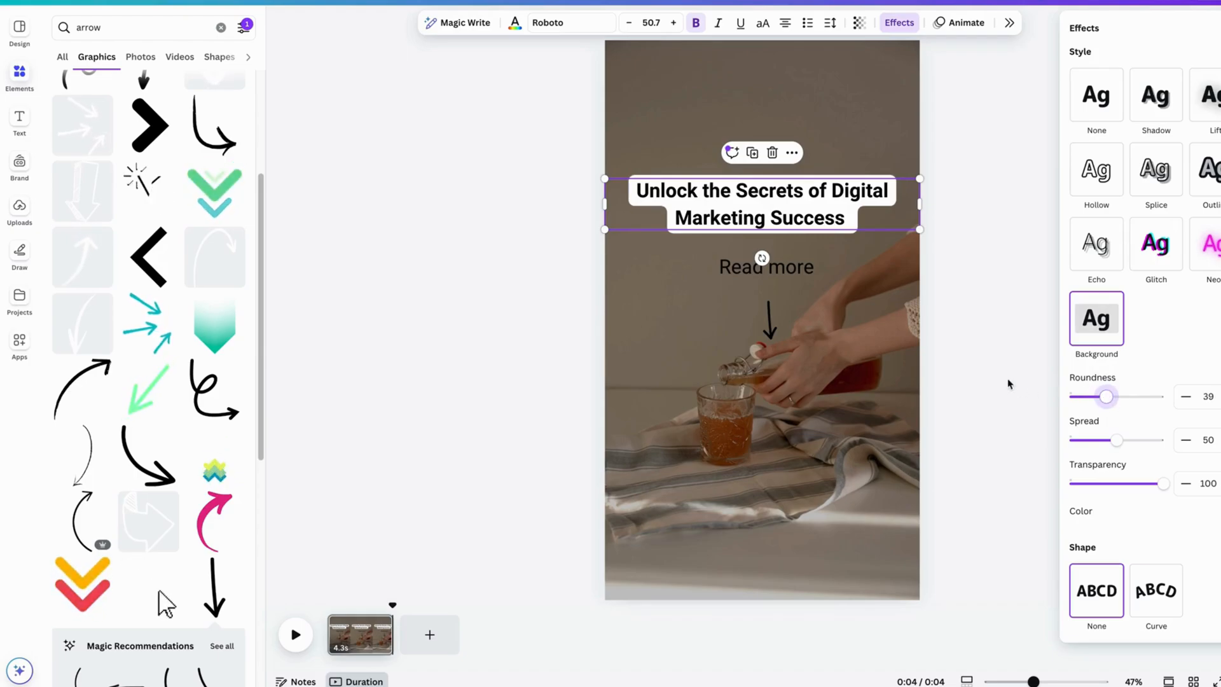
pyautogui.click(766, 267)
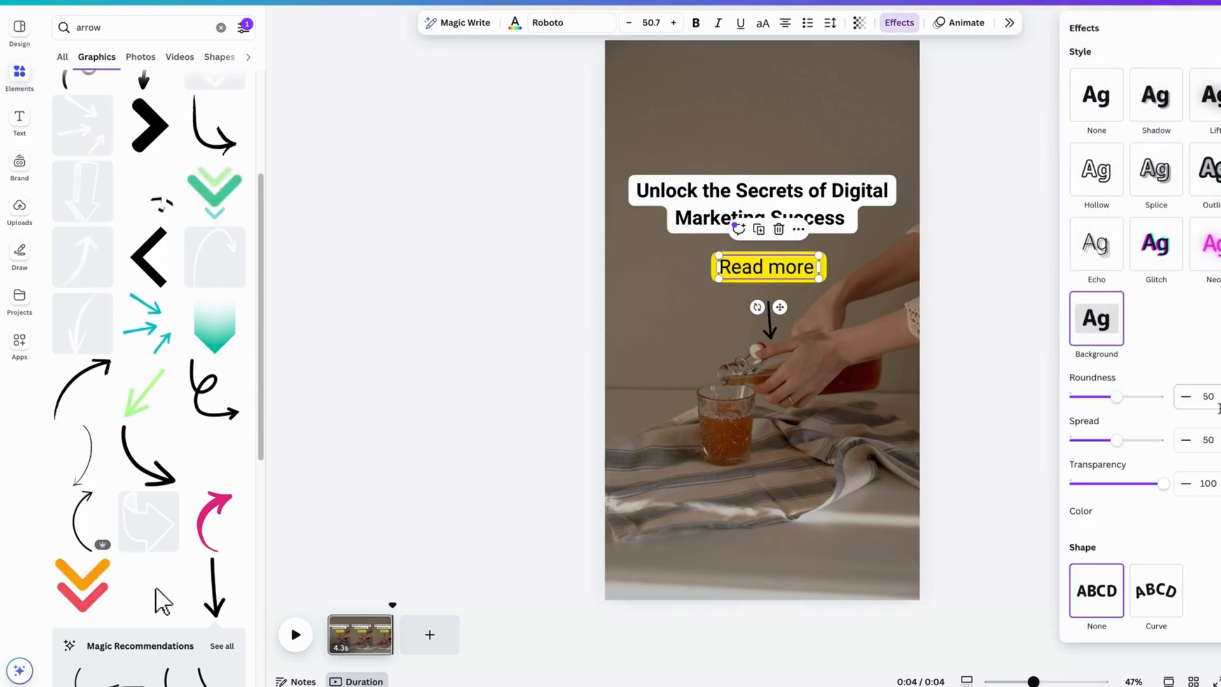